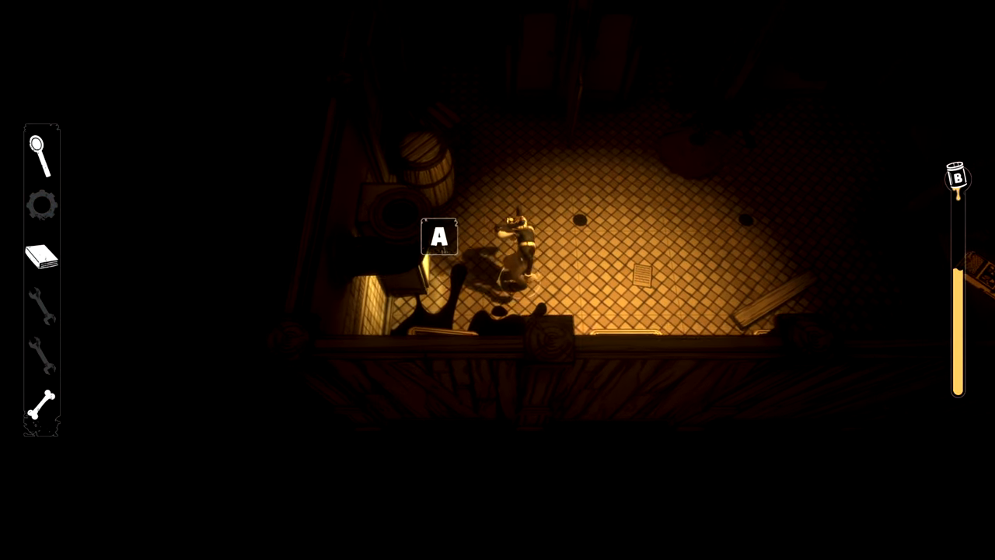
click(438, 236)
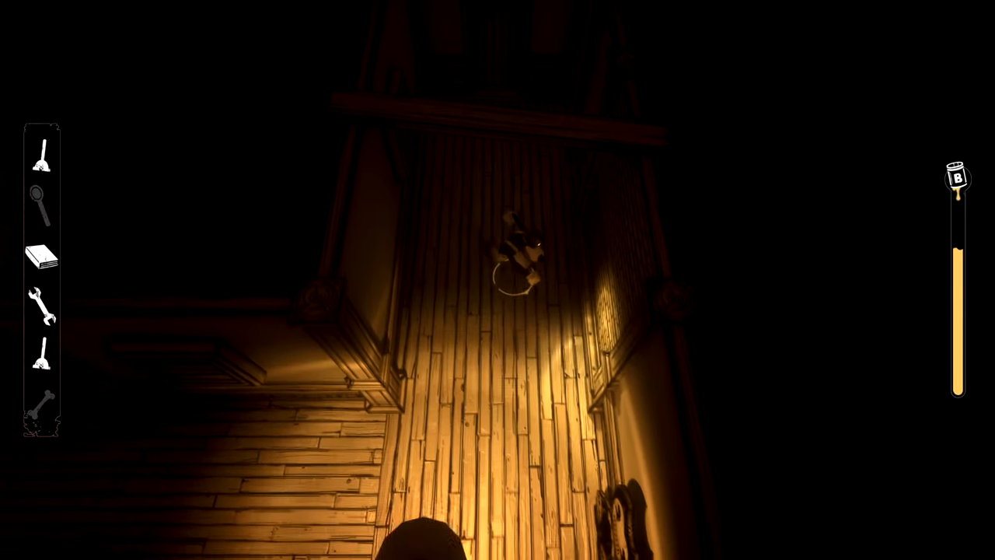
mouse_move(497, 280)
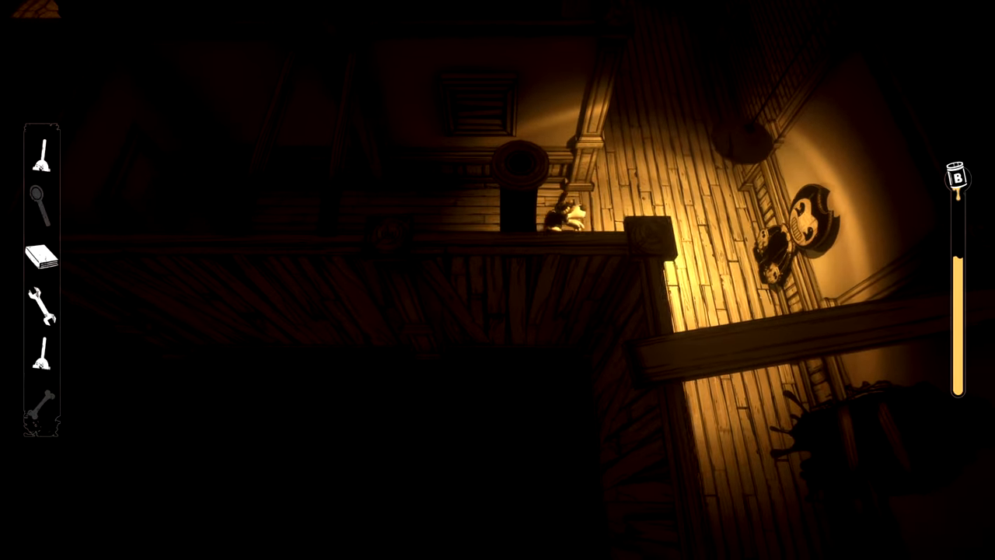